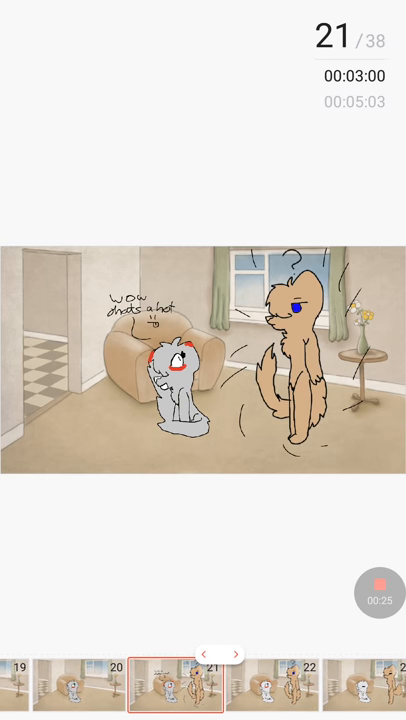
Step: Advance through frames 21–26, then undo the two stray strokes above the armchair on frame 38
left_click(234, 654)
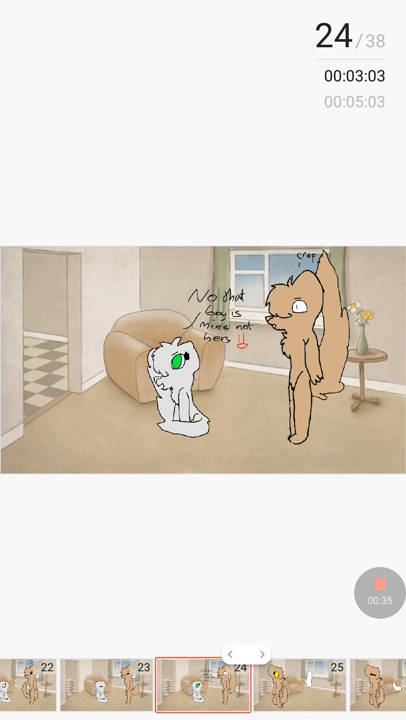
left_click(281, 648)
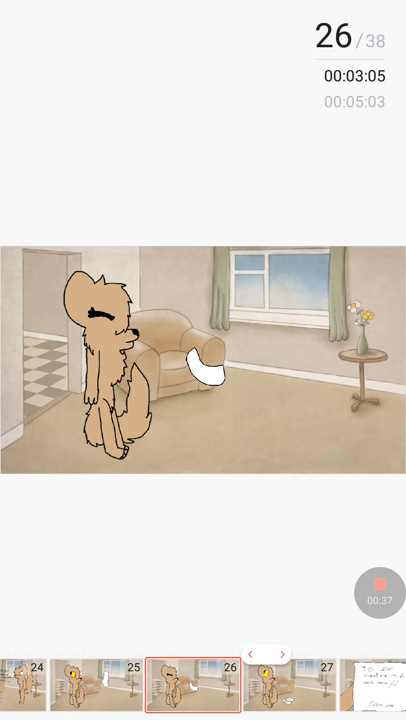
left_click(283, 654)
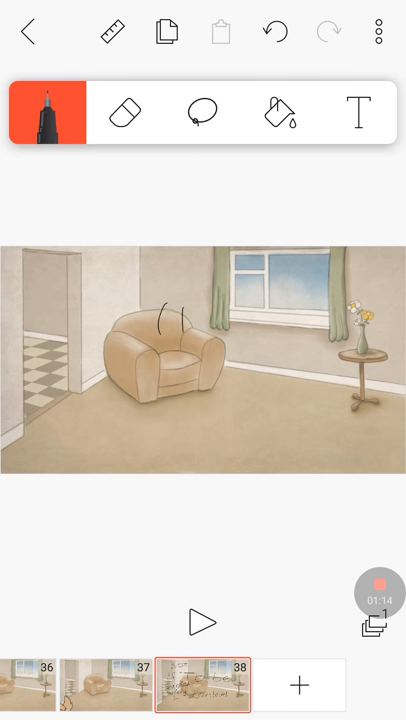
left_click(274, 31)
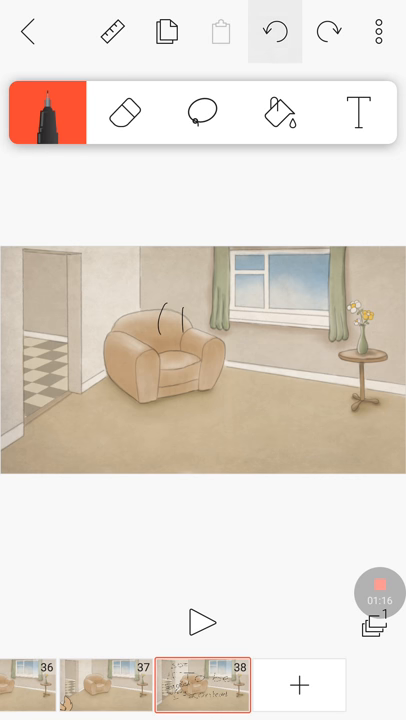
left_click(273, 31)
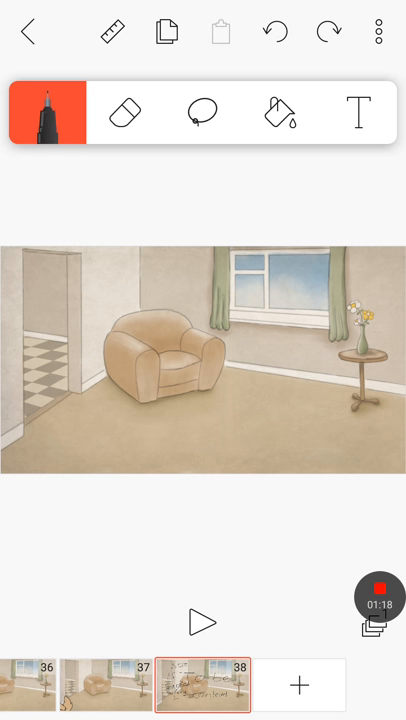